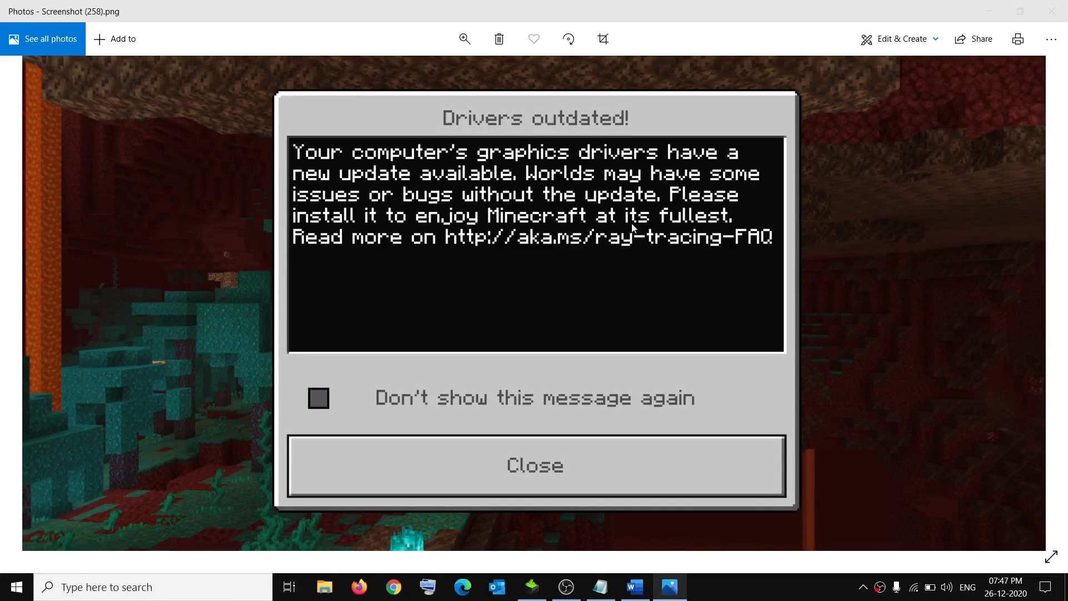
{"action": "mouse_move", "coordinate": [585, 168]}
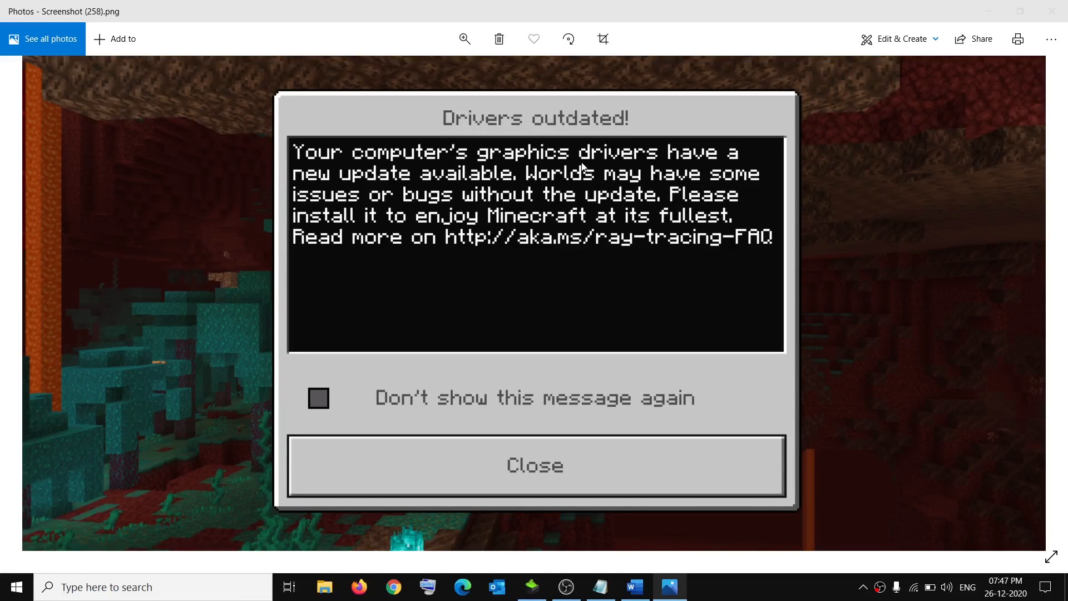
{"action": "mouse_move", "coordinate": [531, 129]}
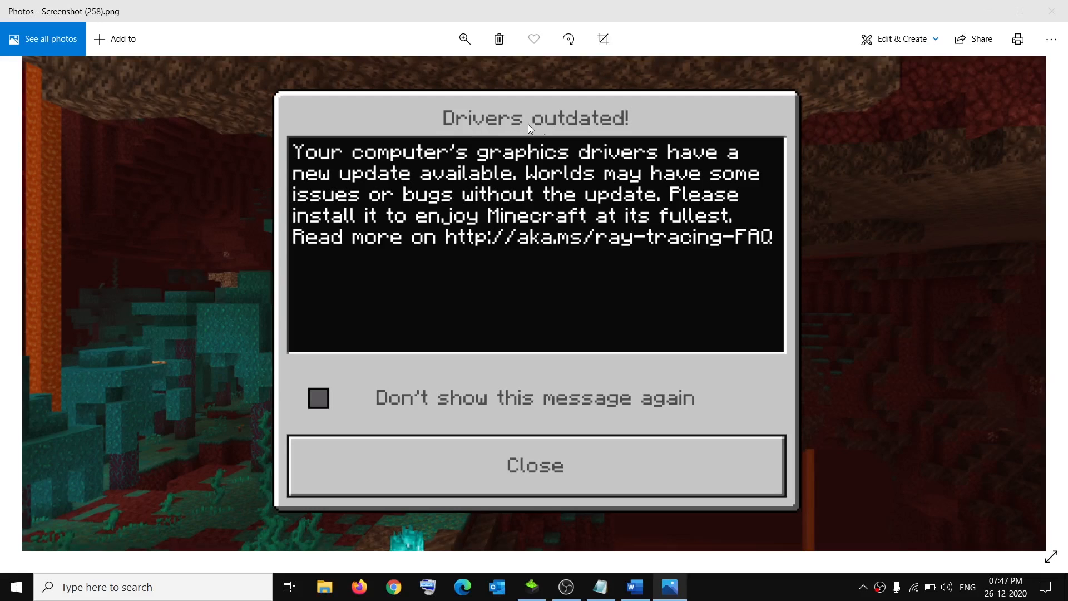
{"action": "mouse_move", "coordinate": [565, 167]}
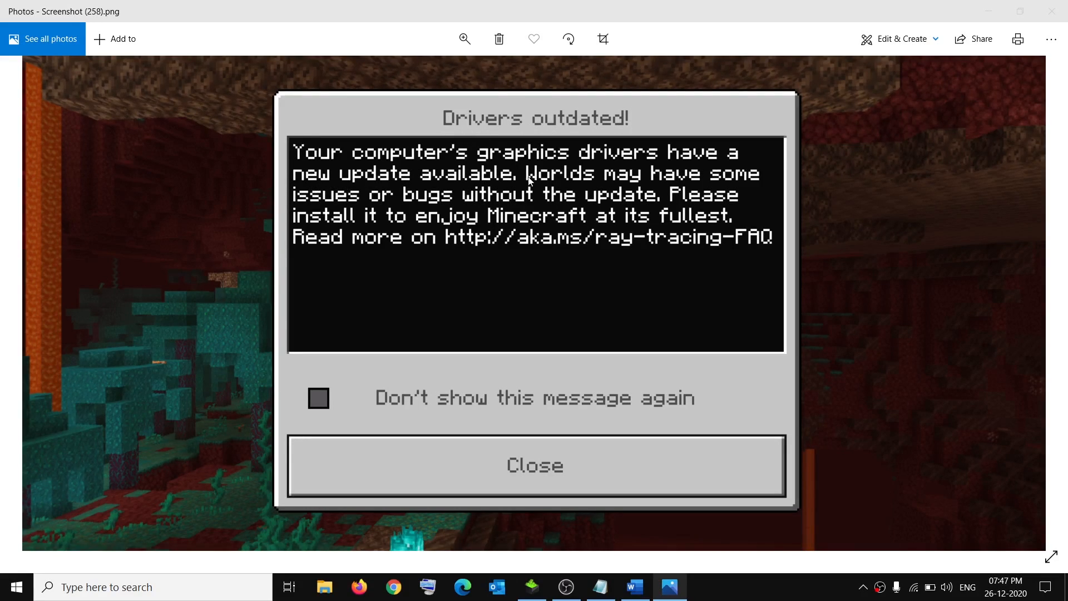
{"action": "mouse_move", "coordinate": [392, 117]}
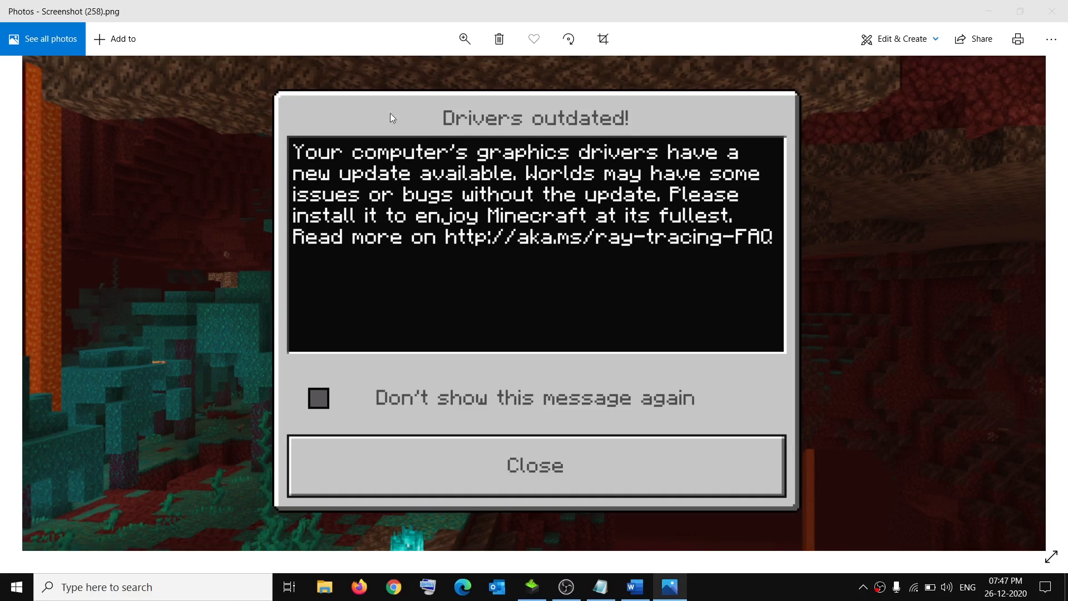
{"action": "mouse_move", "coordinate": [347, 141]}
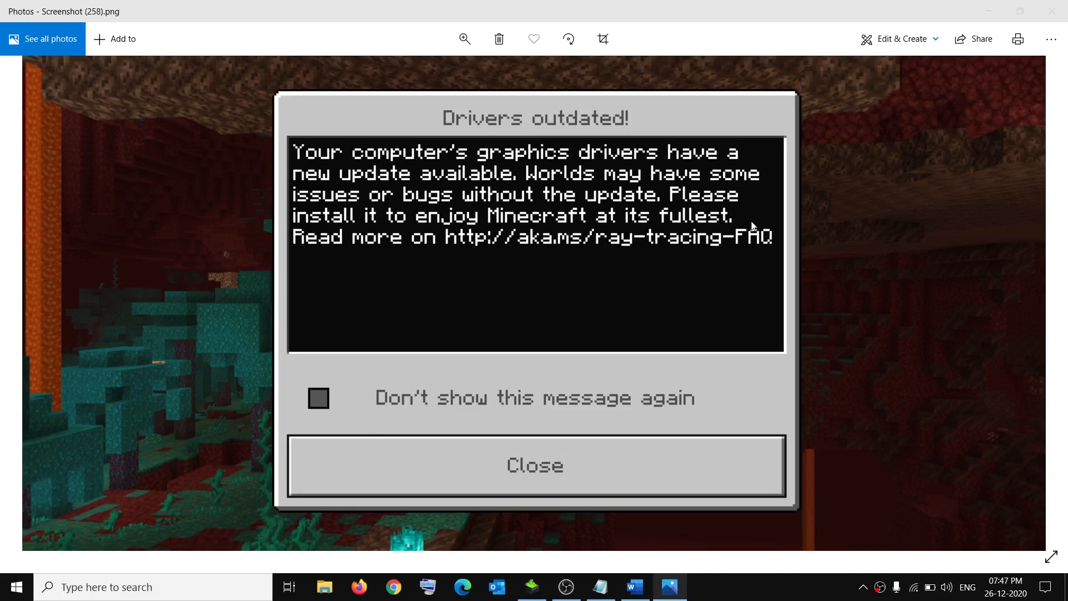
Bring the tutorial notes forward and highlight the Step 1 text on enabling the graphics card
{"action": "left_click", "coordinate": [634, 586]}
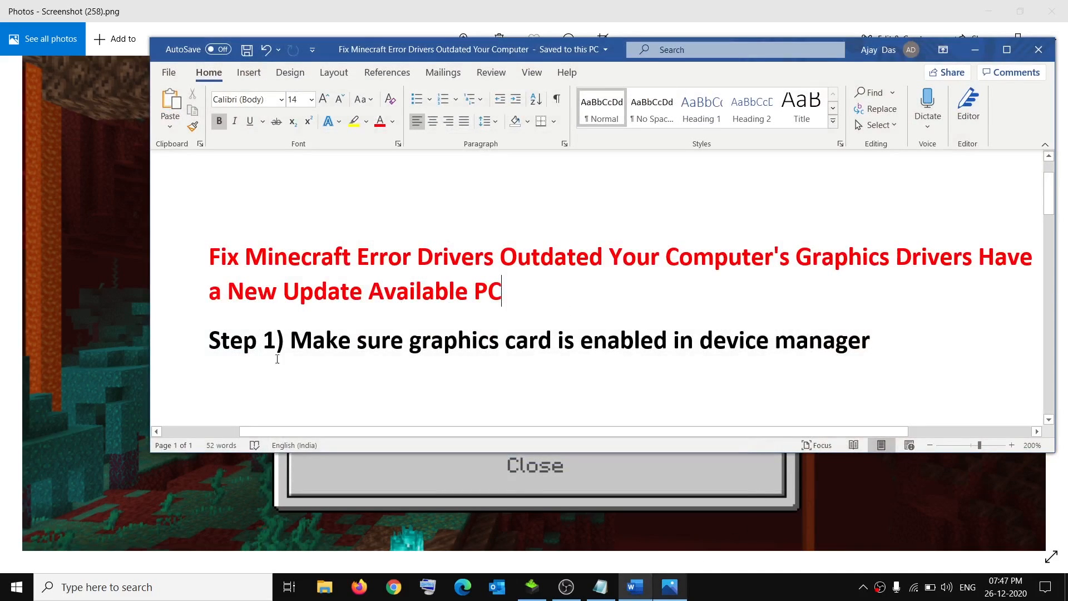
{"action": "left_click_drag", "start_coordinate": [291, 340], "coordinate": [672, 340]}
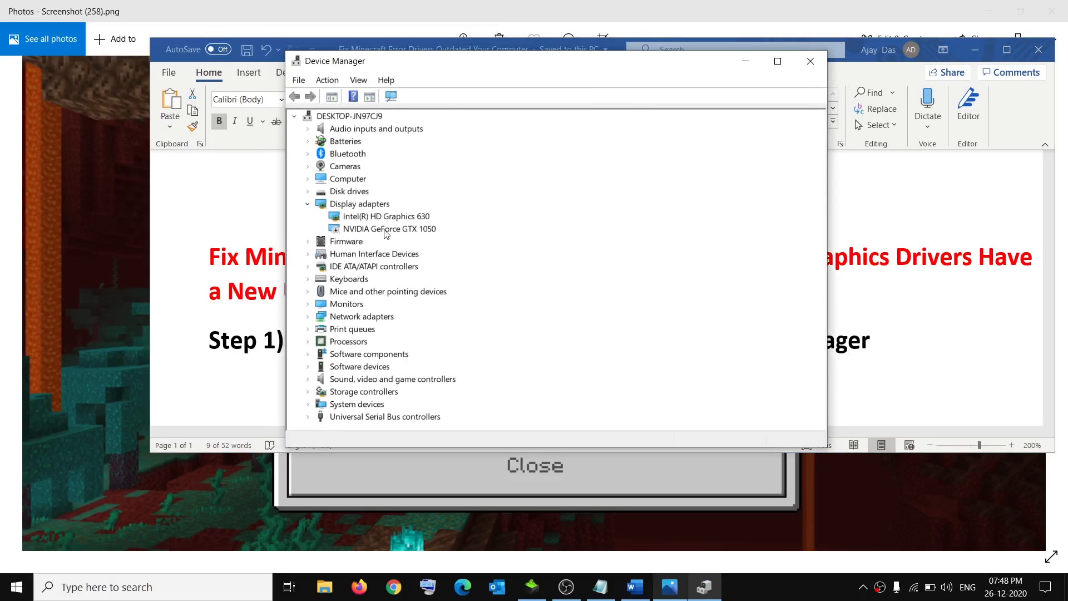
Enable the disabled NVIDIA GeForce GTX 1050 adapter under Display adapters
{"action": "left_click", "coordinate": [390, 229]}
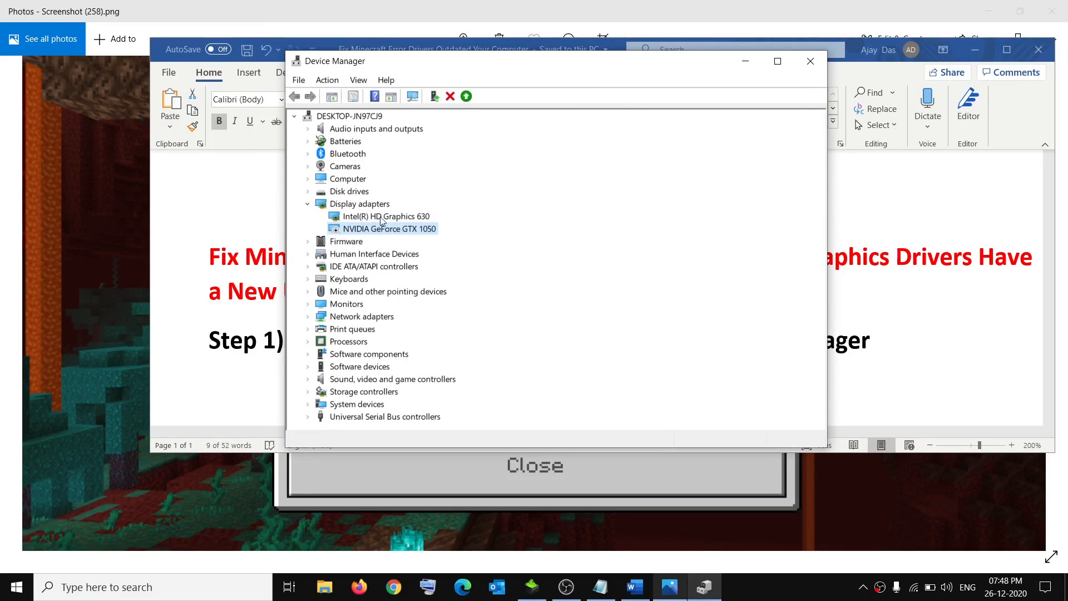
{"action": "mouse_move", "coordinate": [411, 233]}
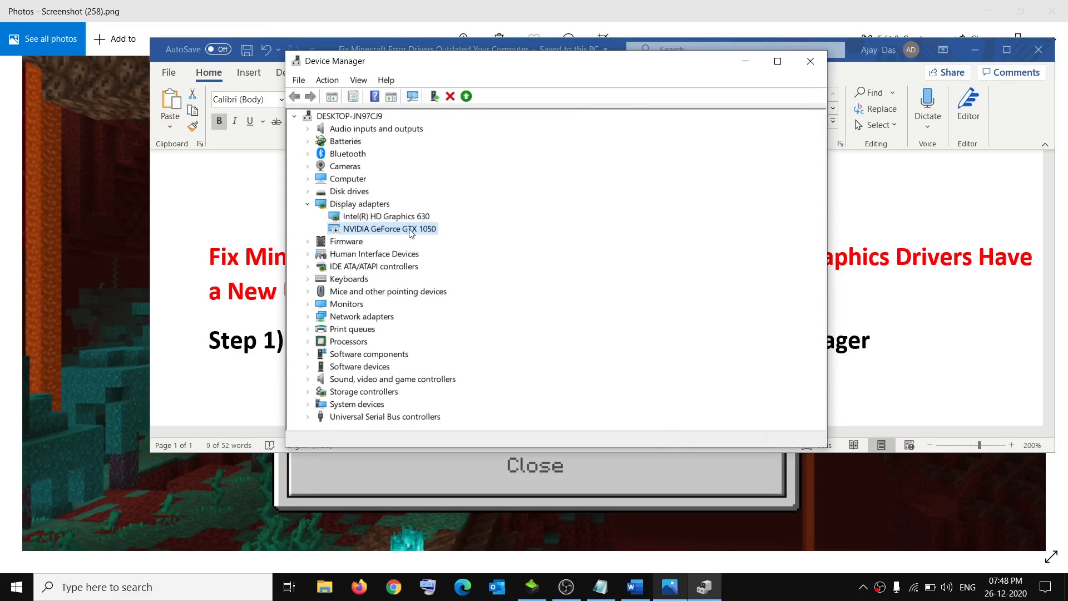
{"action": "right_click", "coordinate": [385, 228]}
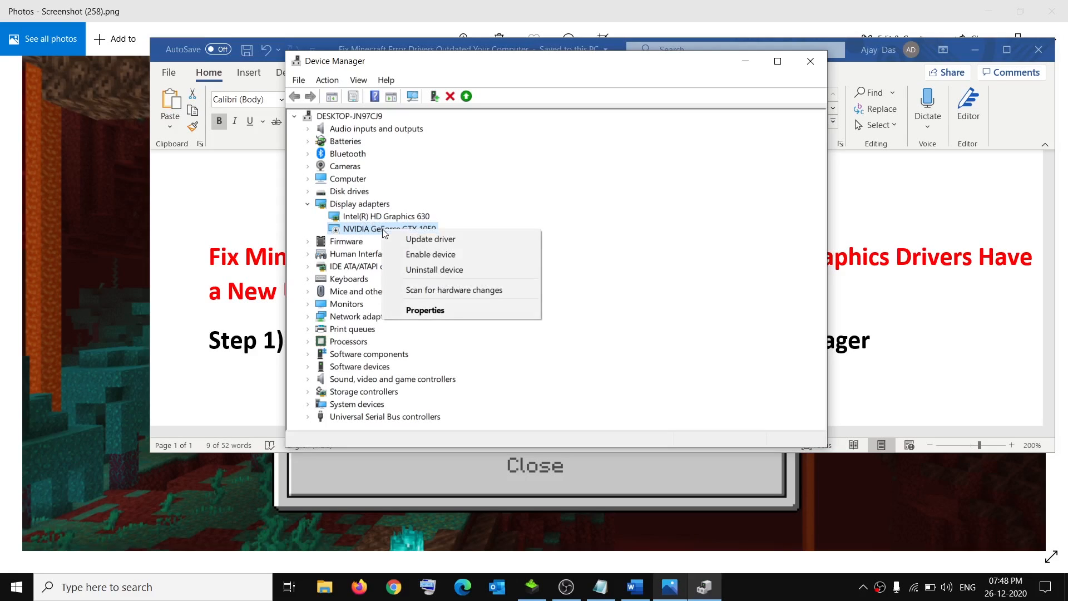
{"action": "mouse_move", "coordinate": [433, 257]}
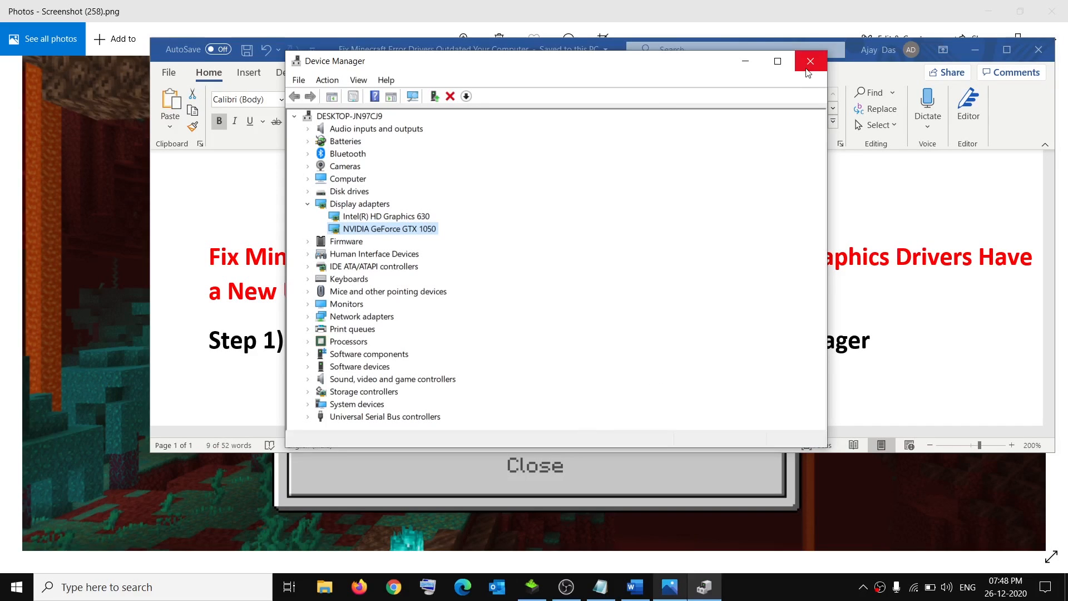
Close Device Manager and scroll the guide down to Step 2's NVIDIA driver download link
{"action": "left_click", "coordinate": [810, 60]}
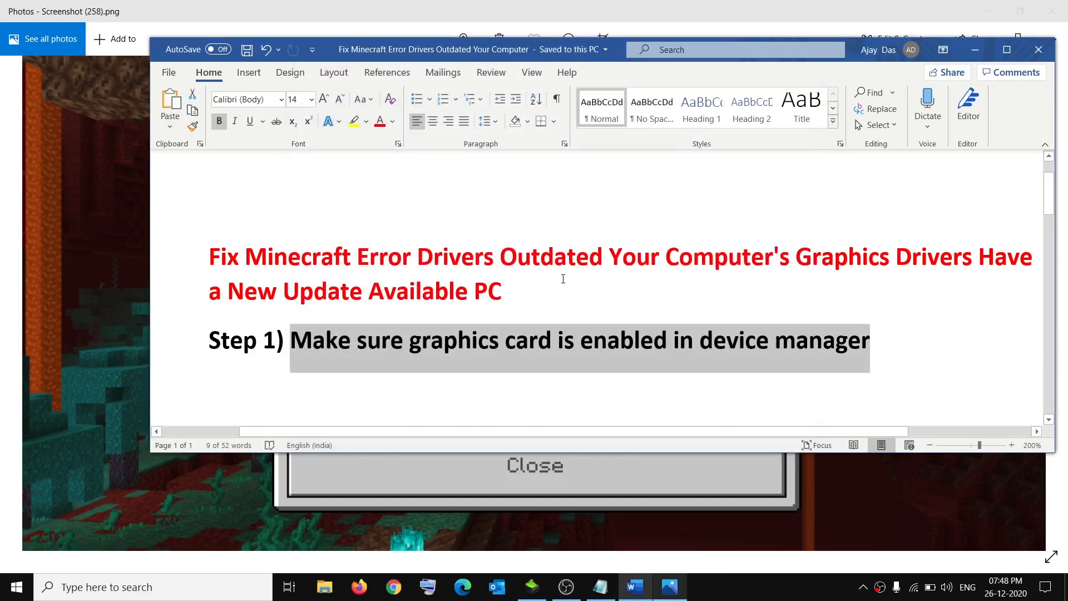
{"action": "scroll", "scroll_direction": "down", "scroll_amount": 3}
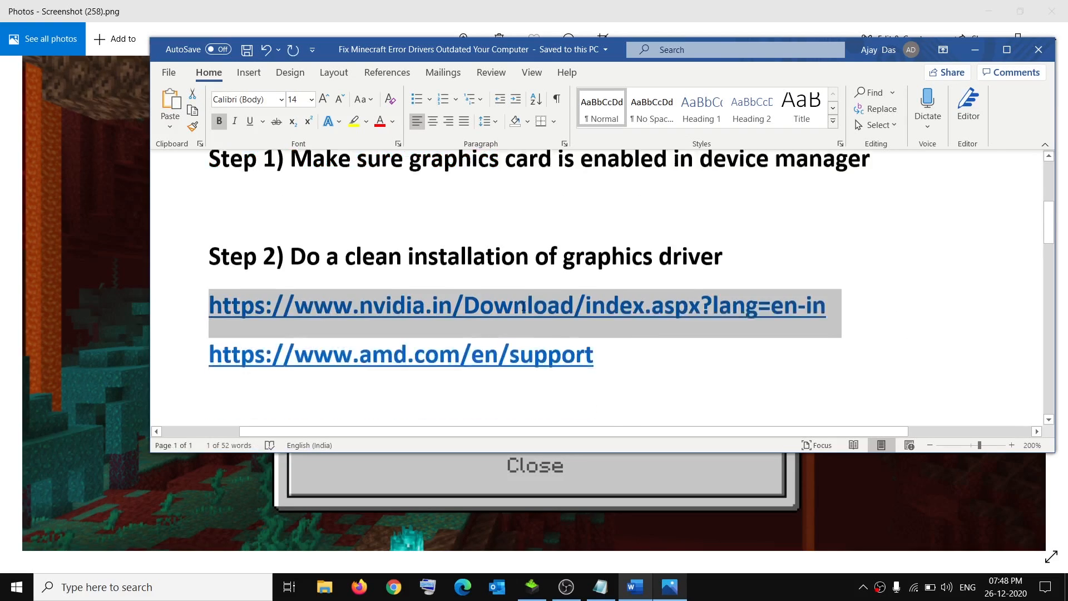
{"action": "scroll", "scroll_direction": "down", "scroll_amount": 3}
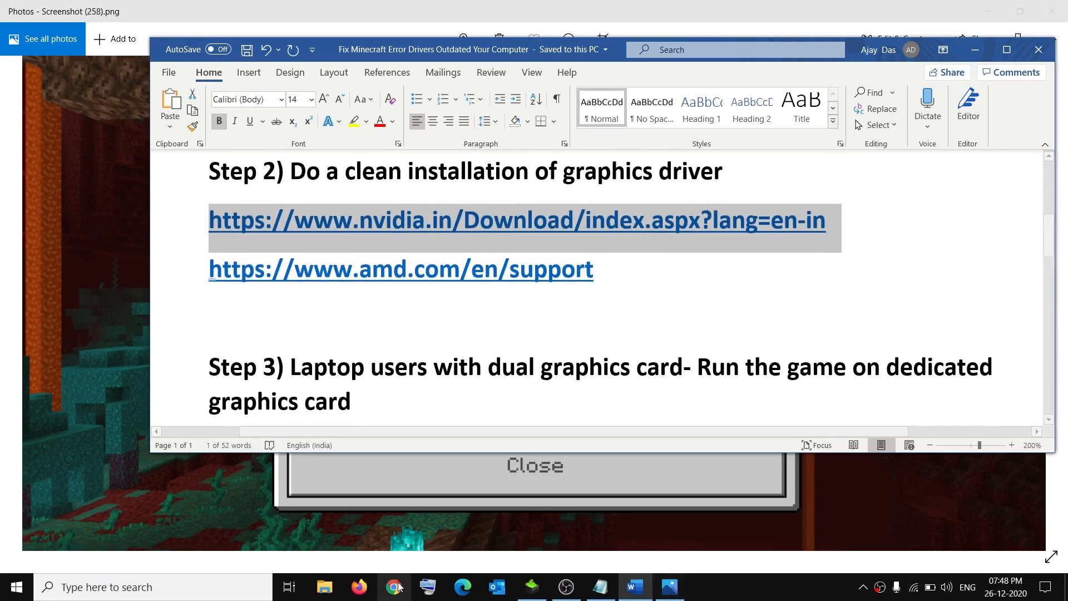
Go to nvidia.in/Download/index.aspx?lang=en-in, search the GTX 1050 driver and download the 460.89 installer
{"action": "left_click", "coordinate": [393, 586]}
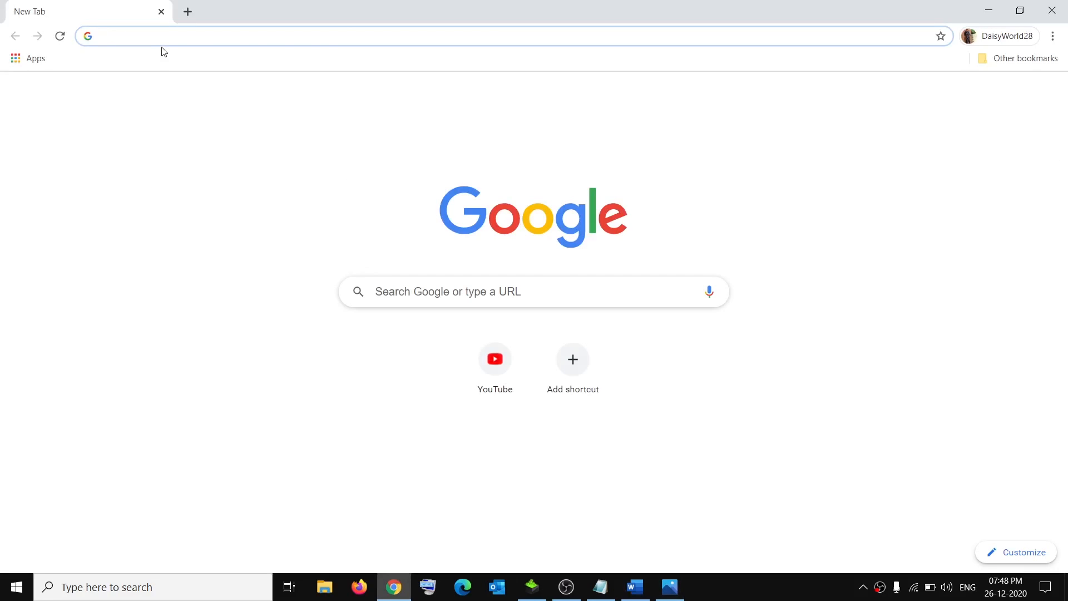
{"action": "type", "text": "nvidia.in/Download/index.aspx?lang=en-in"}
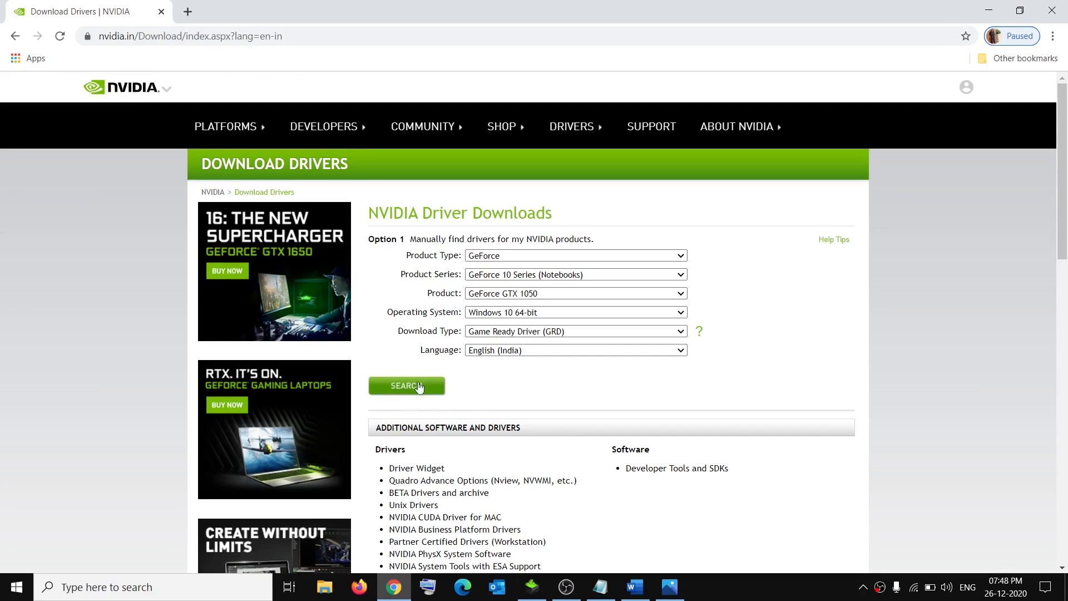
{"action": "left_click", "coordinate": [406, 385]}
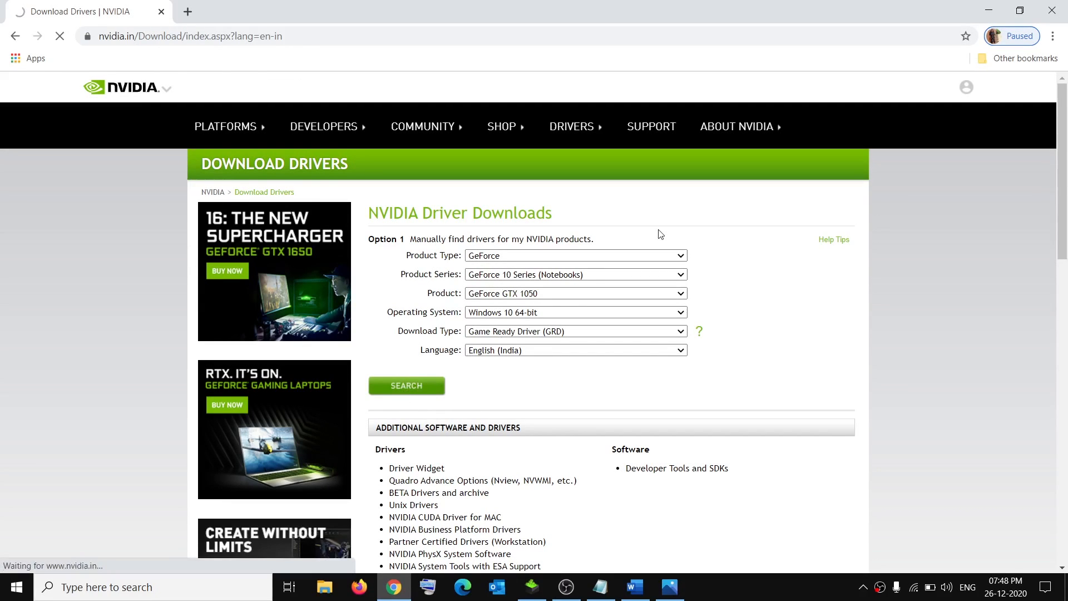
{"action": "left_click", "coordinate": [406, 387]}
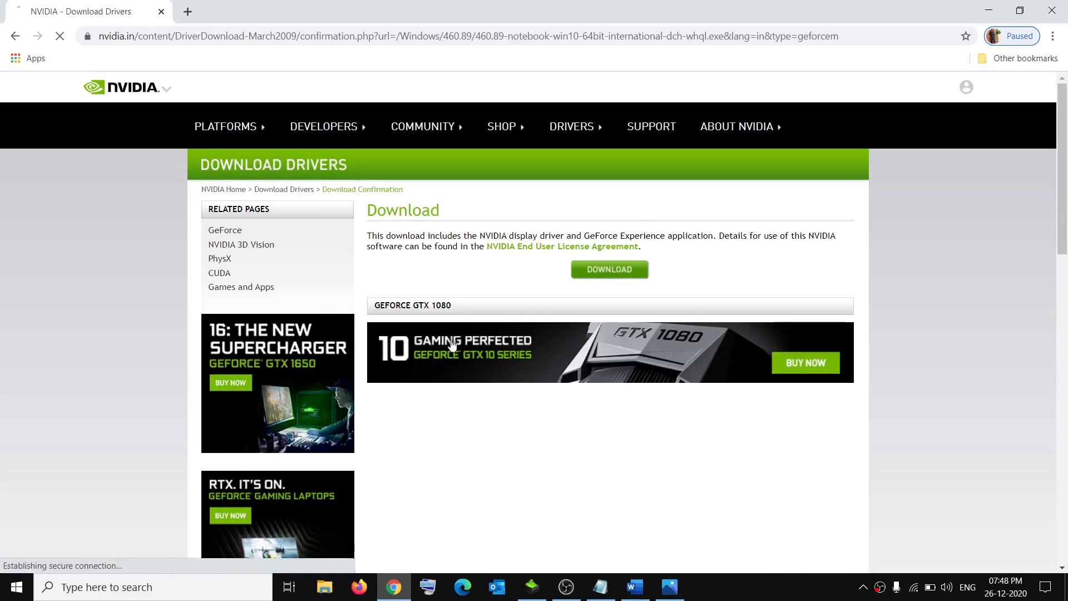
{"action": "left_click", "coordinate": [609, 270]}
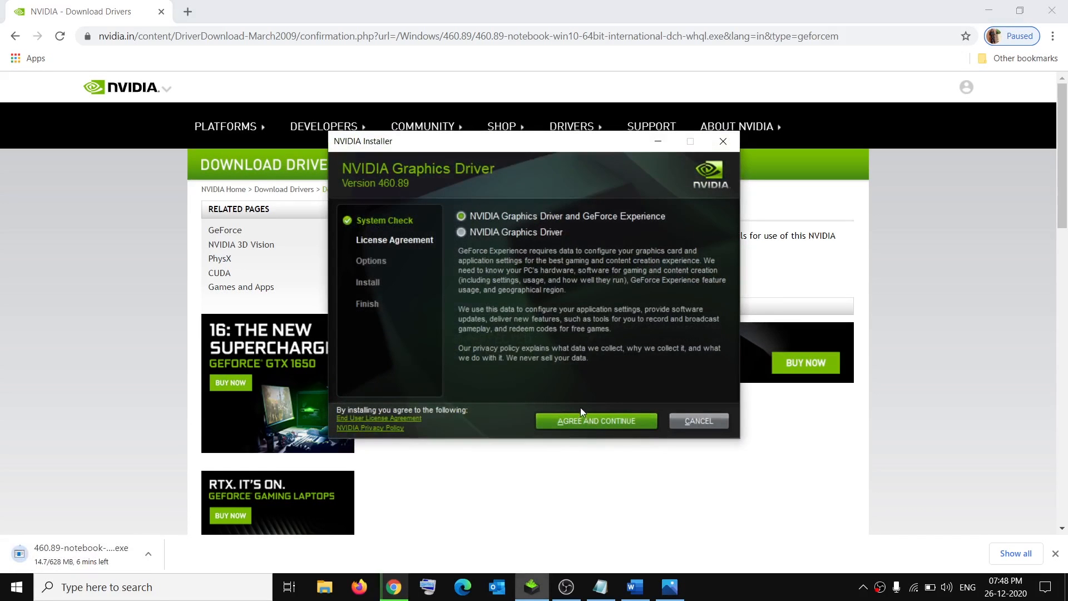
Accept the NVIDIA license and choose Custom (Advanced) with 'Perform a clean installation' ticked
{"action": "left_click", "coordinate": [596, 421]}
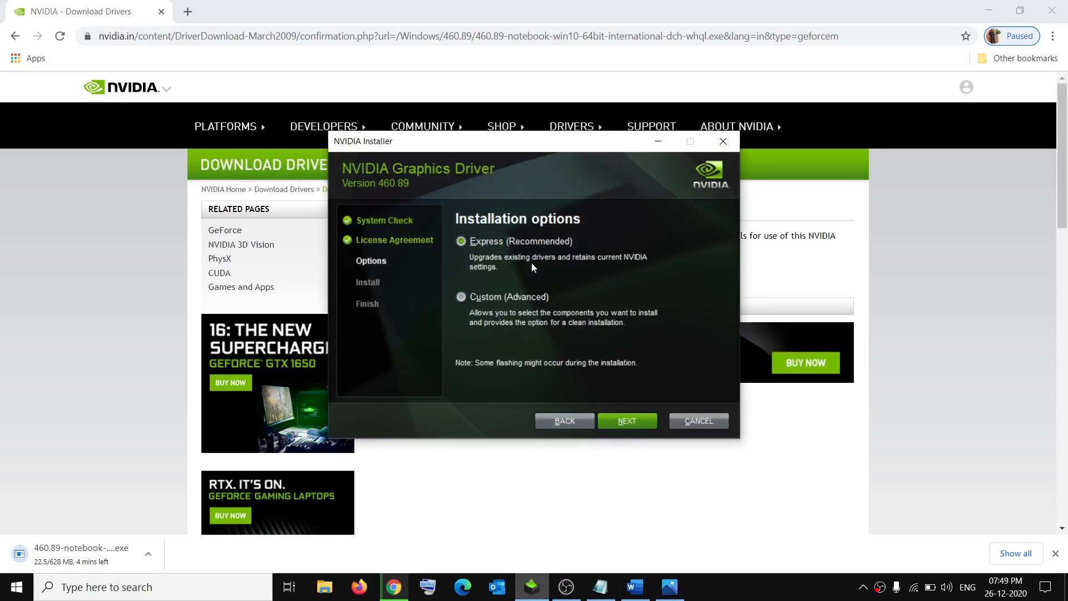
{"action": "left_click", "coordinate": [461, 296]}
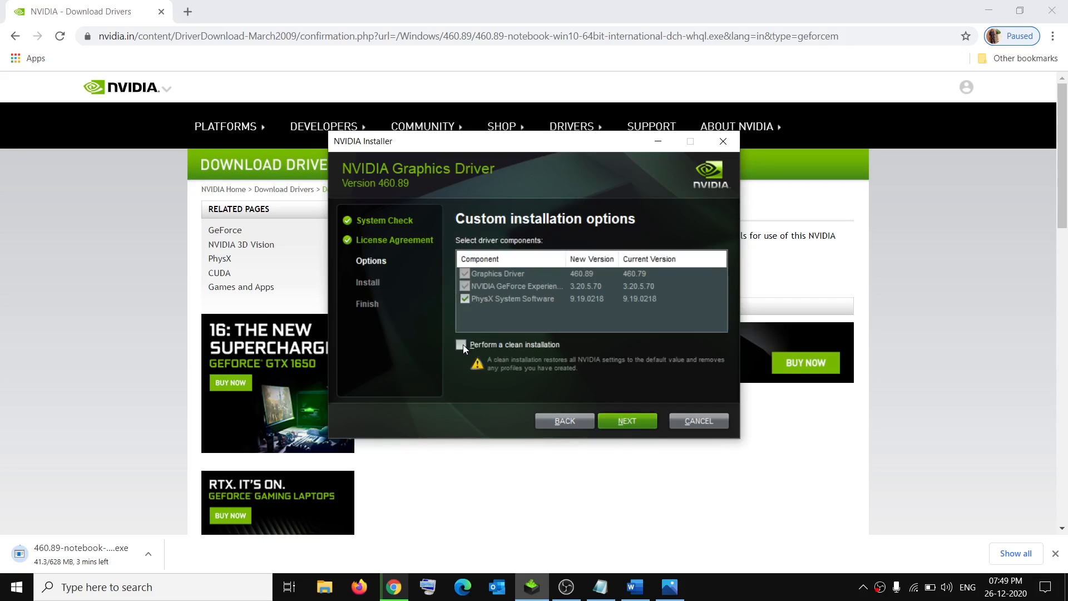
{"action": "left_click", "coordinate": [461, 344]}
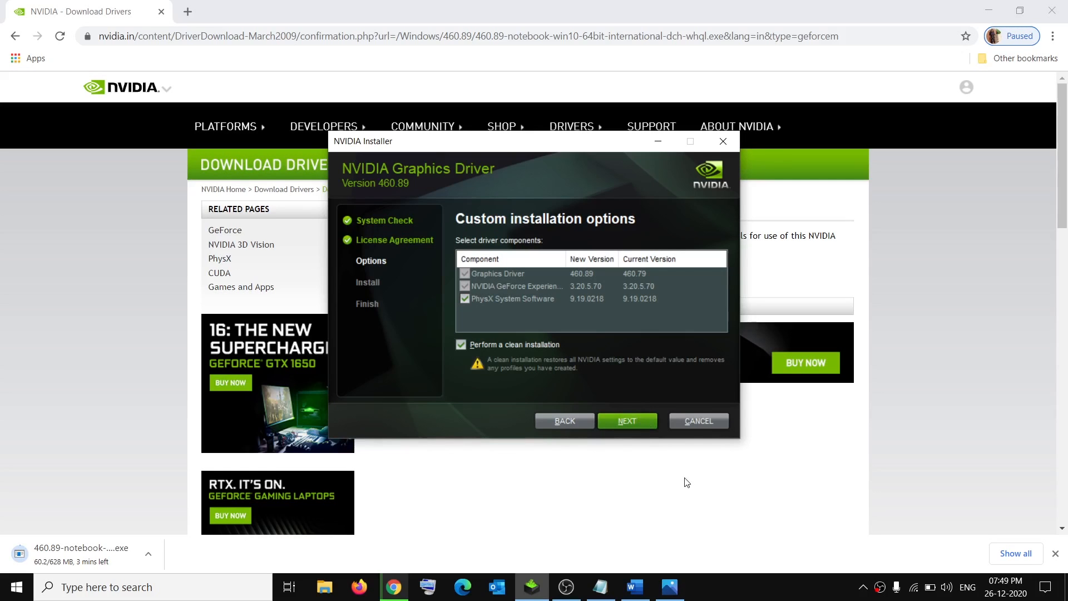
{"action": "left_click", "coordinate": [14, 587]}
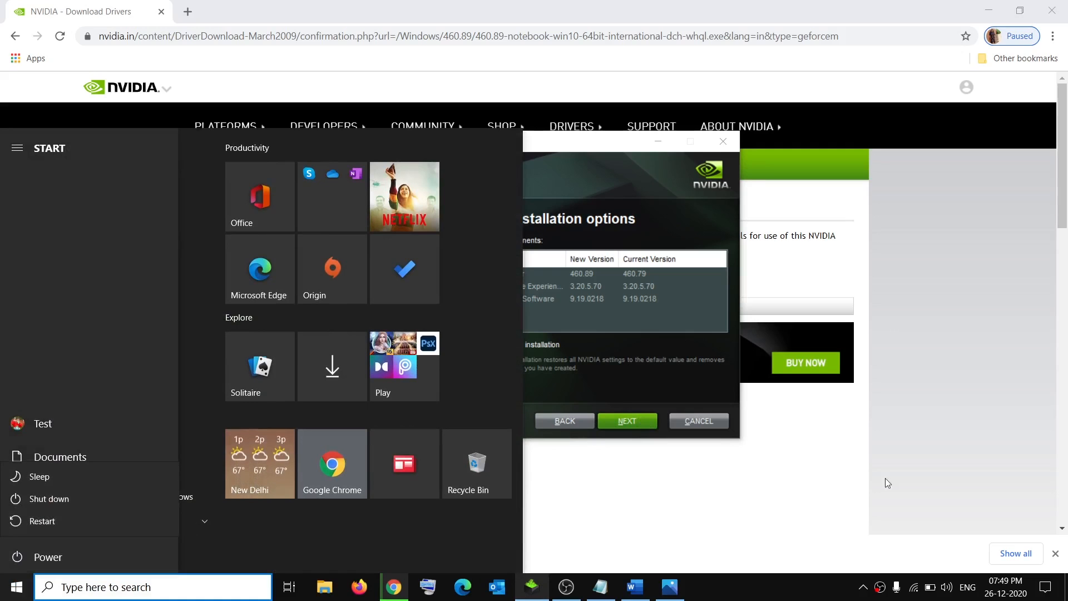
Bring the Word tutorial forward and put the cursor in the taskbar search box
{"action": "left_click", "coordinate": [633, 586]}
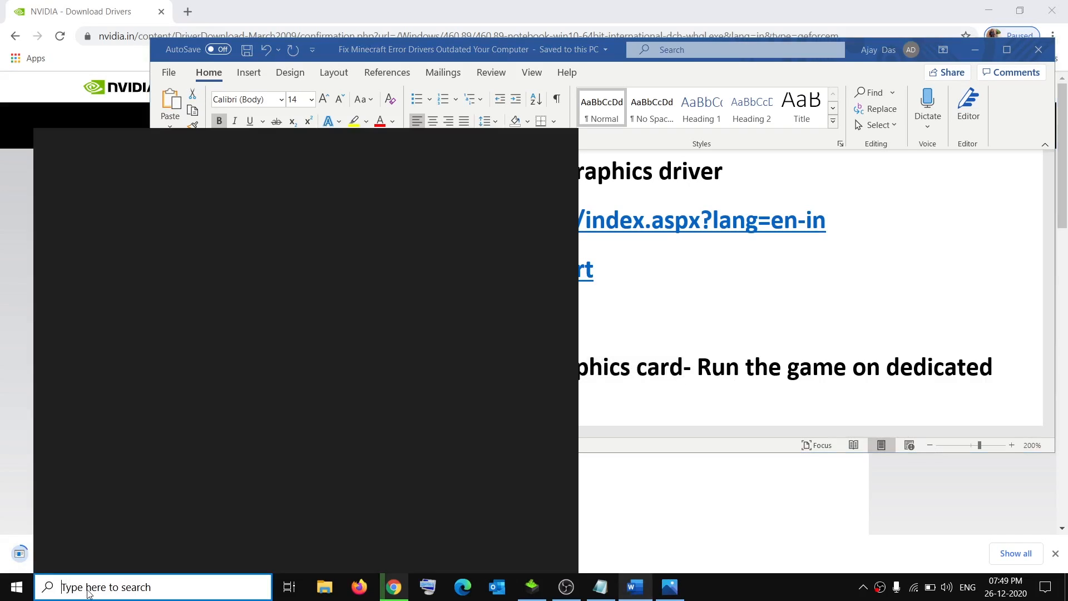
Search for 'graphics settings' and open the Windows Graphics settings page
{"action": "type", "text": "graphics settings"}
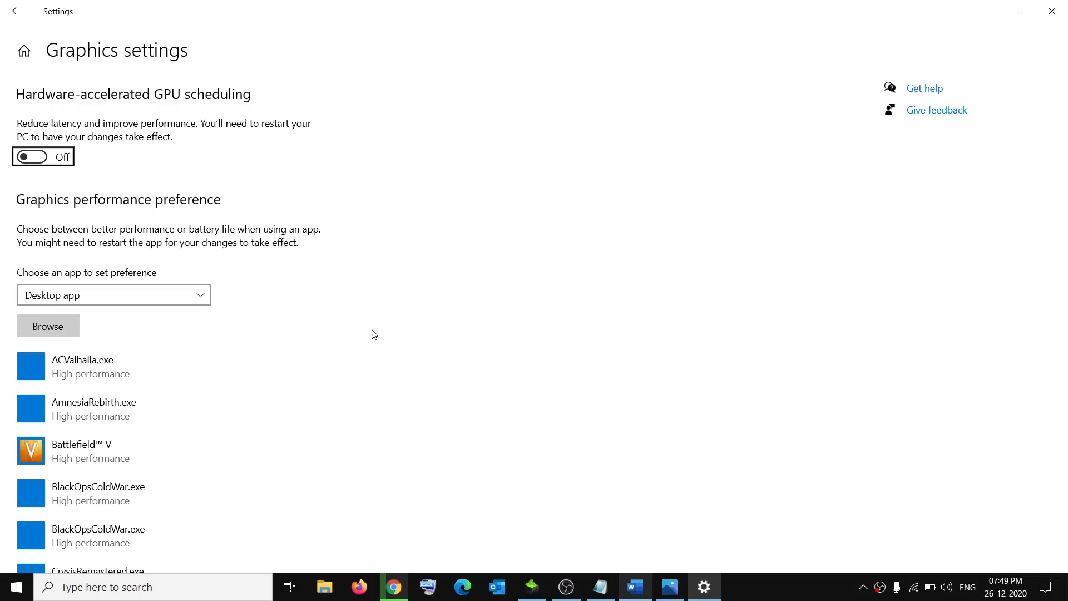
Add the Microsoft Store app Minecraft to the graphics preference list at High performance, then return to the guide
{"action": "scroll", "scroll_direction": "down", "scroll_amount": 3}
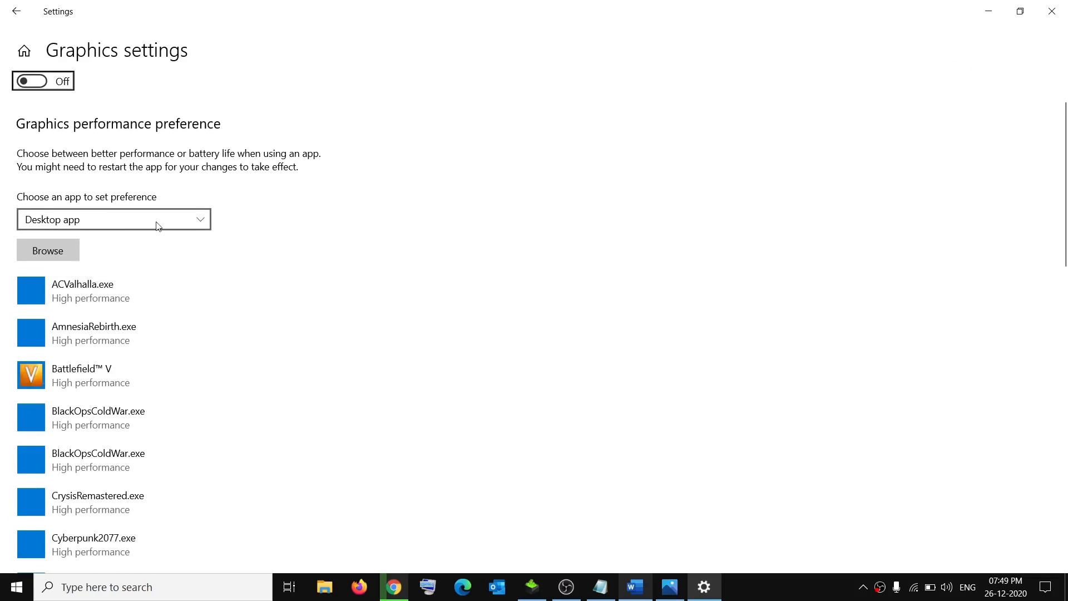
{"action": "left_click", "coordinate": [113, 220]}
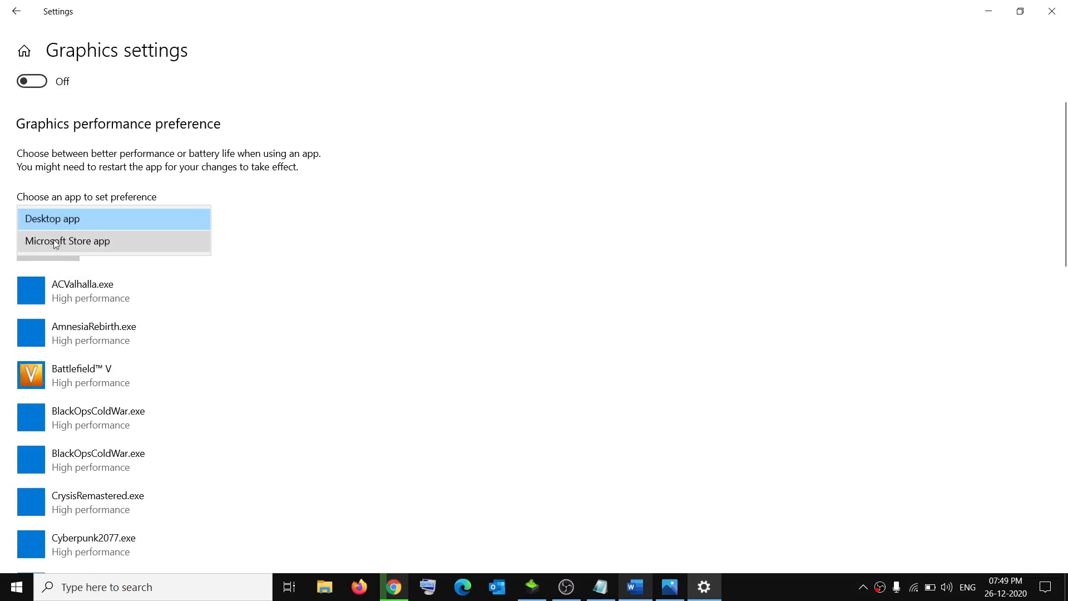
{"action": "left_click", "coordinate": [67, 240]}
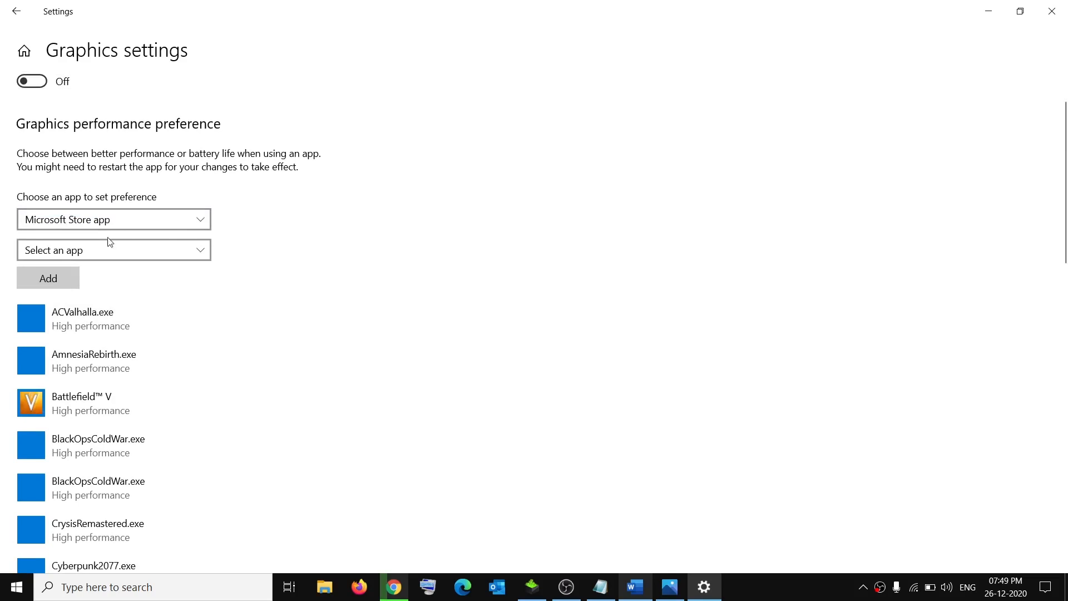
{"action": "left_click", "coordinate": [114, 249]}
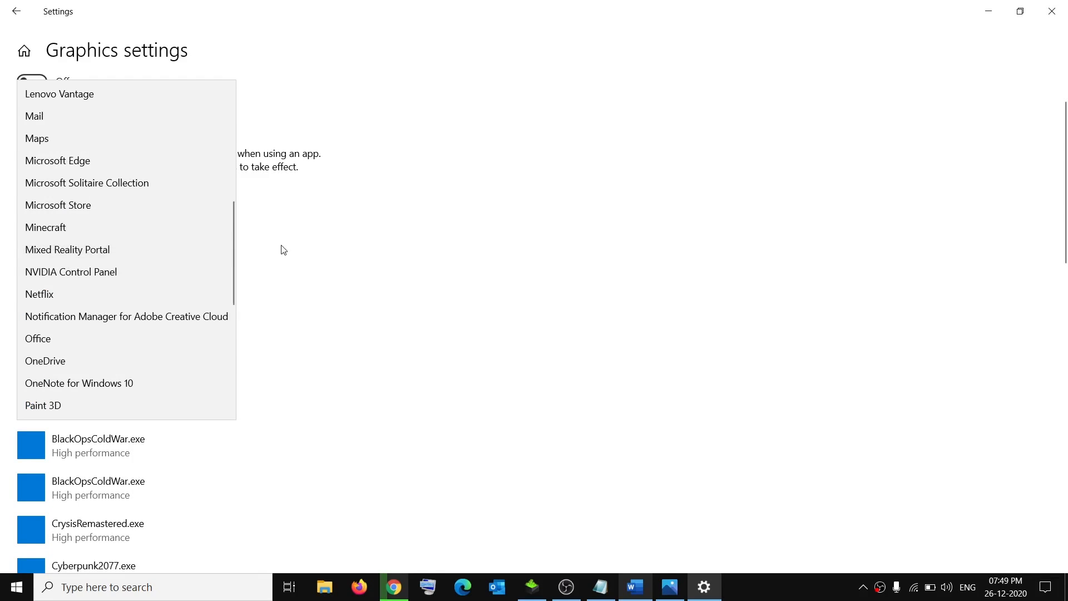
{"action": "mouse_move", "coordinate": [98, 226]}
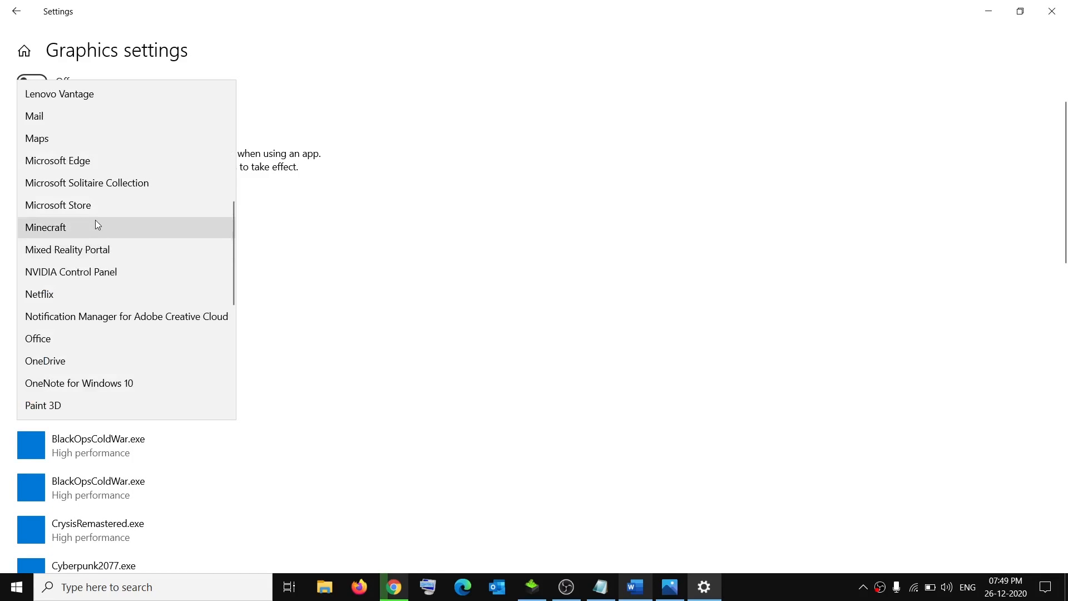
{"action": "mouse_move", "coordinate": [81, 230]}
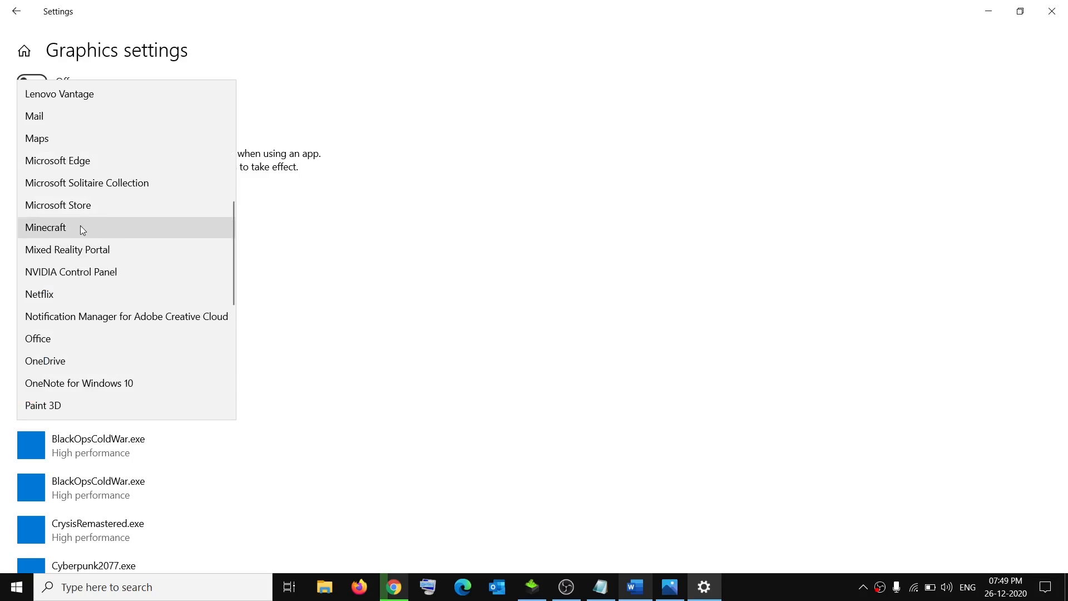
{"action": "left_click", "coordinate": [46, 228]}
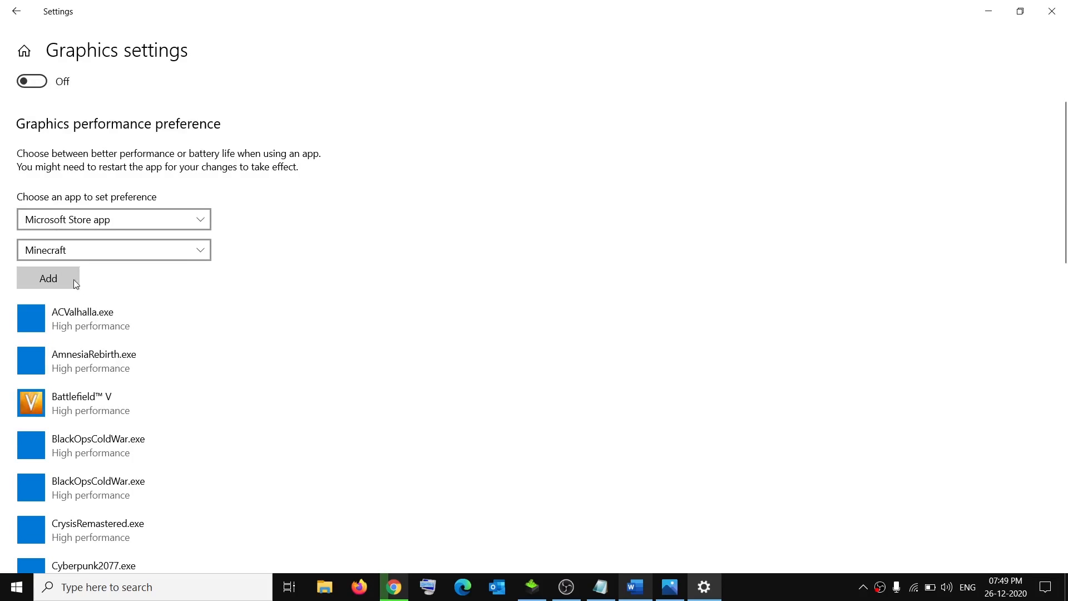
{"action": "left_click", "coordinate": [48, 278]}
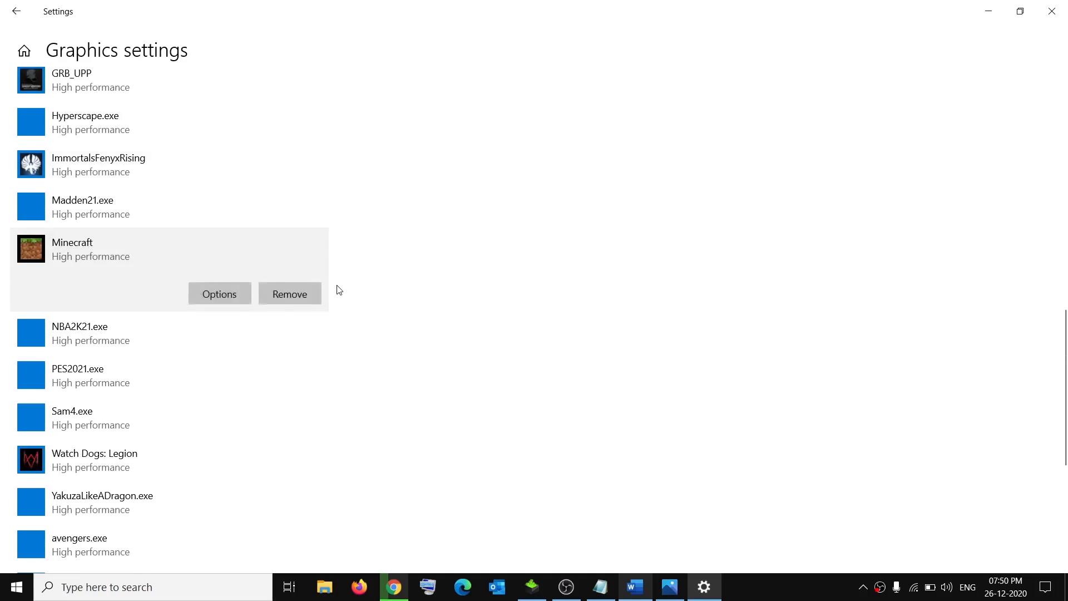
{"action": "mouse_move", "coordinate": [81, 257]}
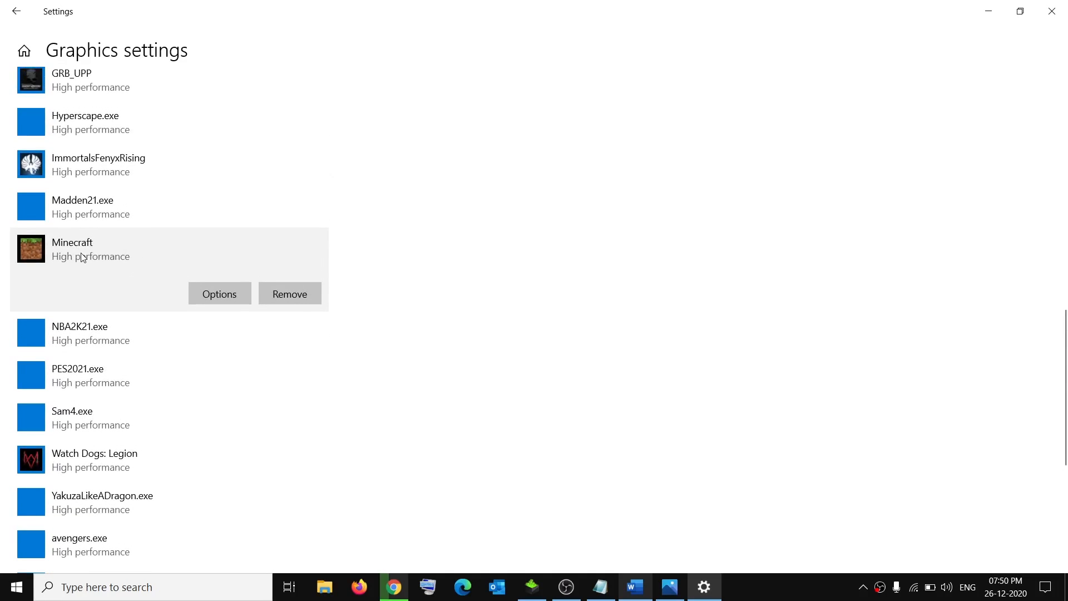
{"action": "left_click", "coordinate": [219, 293]}
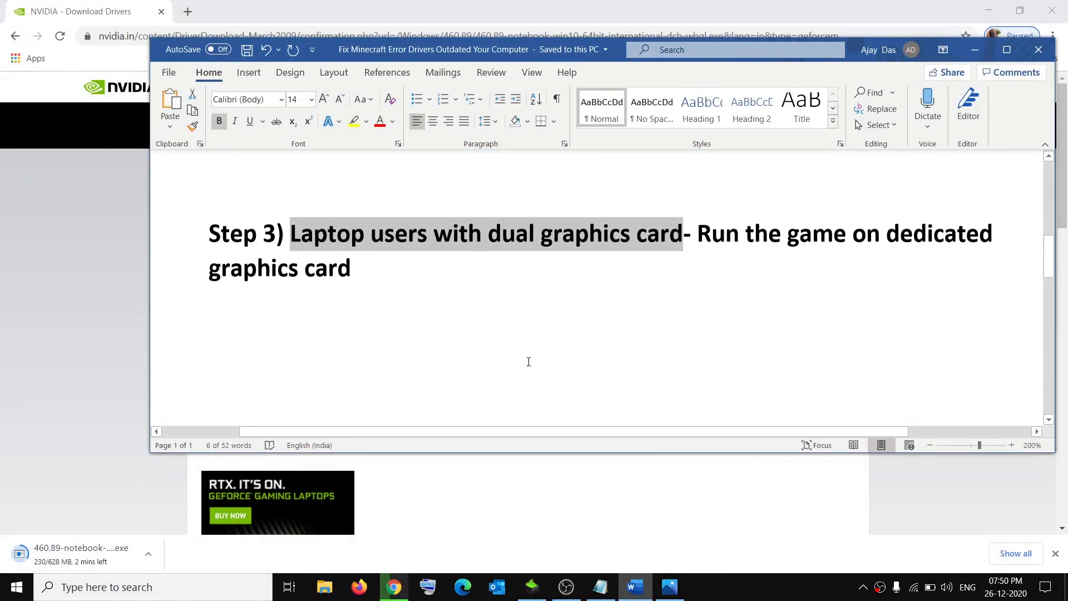
{"action": "scroll", "scroll_direction": "down", "scroll_amount": 3}
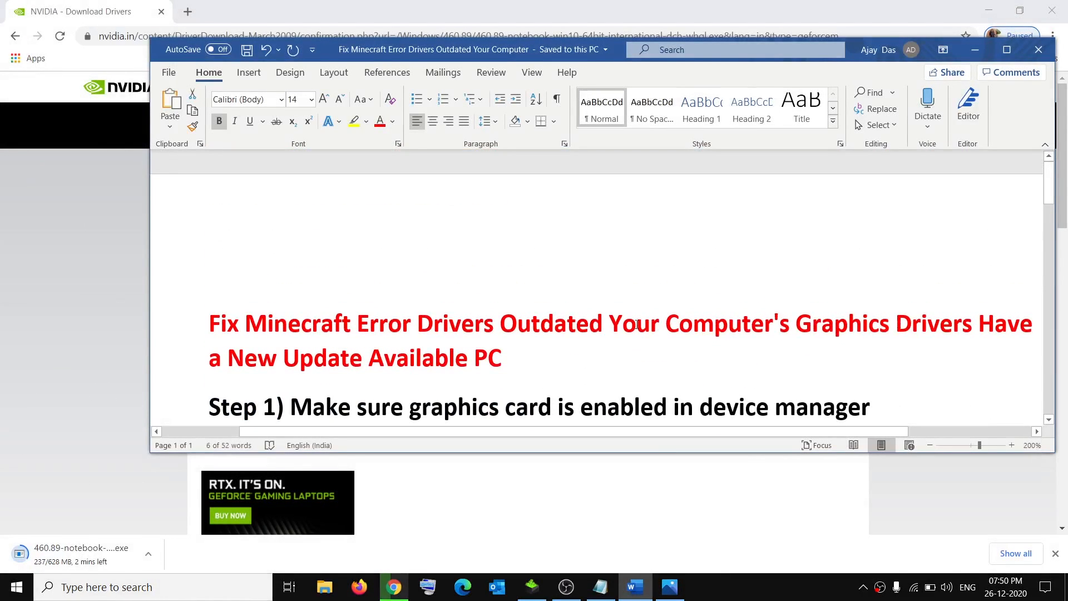